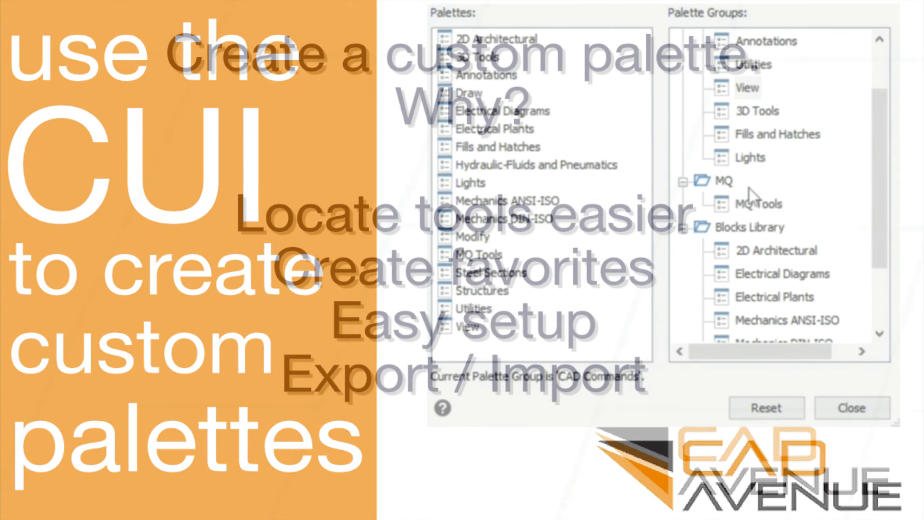
# Bring up the Tool Palettes window with the TP command.
pyautogui.click(852, 417)
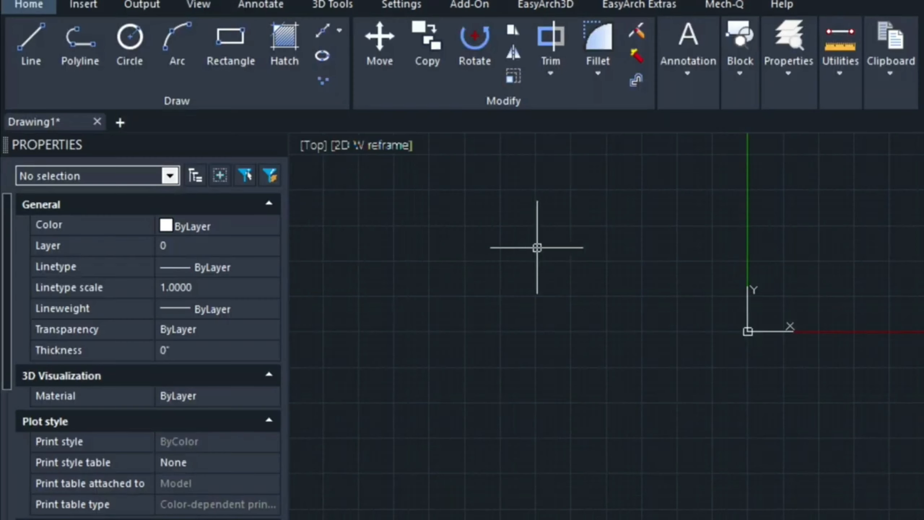
pyautogui.moveTo(581, 221)
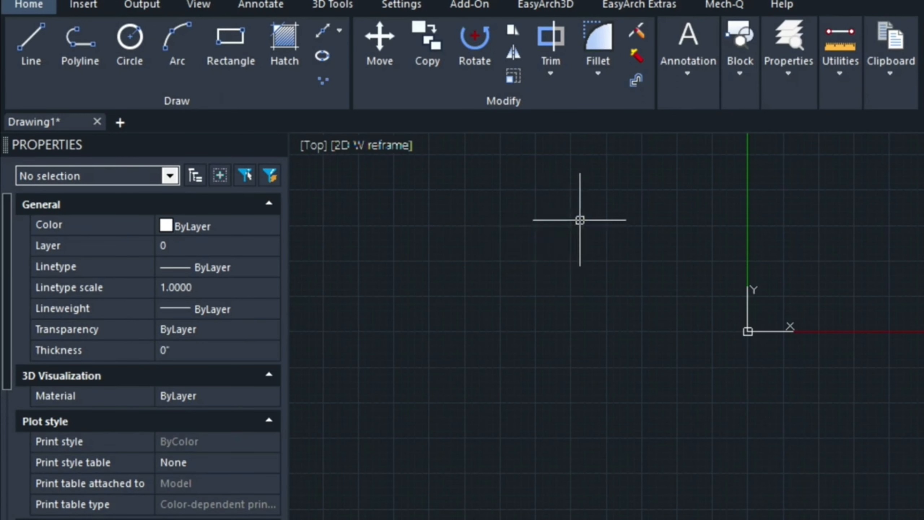
pyautogui.write('T')
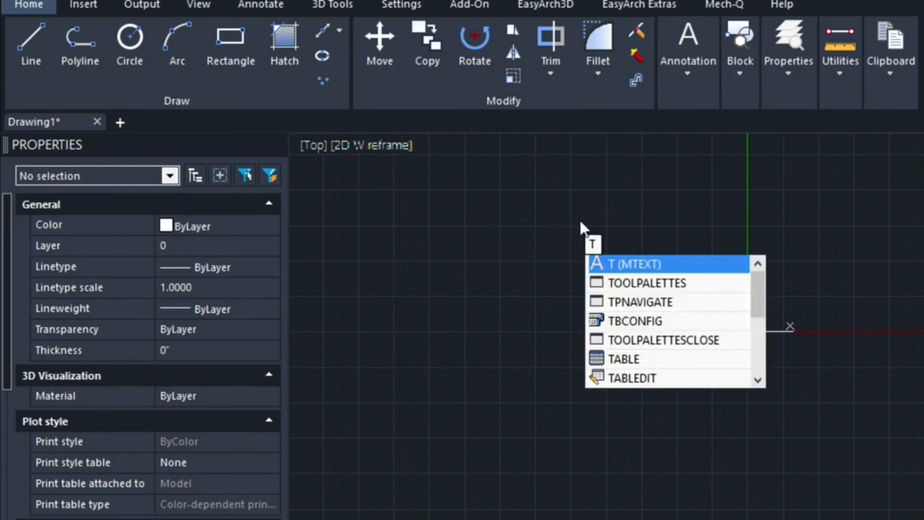
pyautogui.write('P')
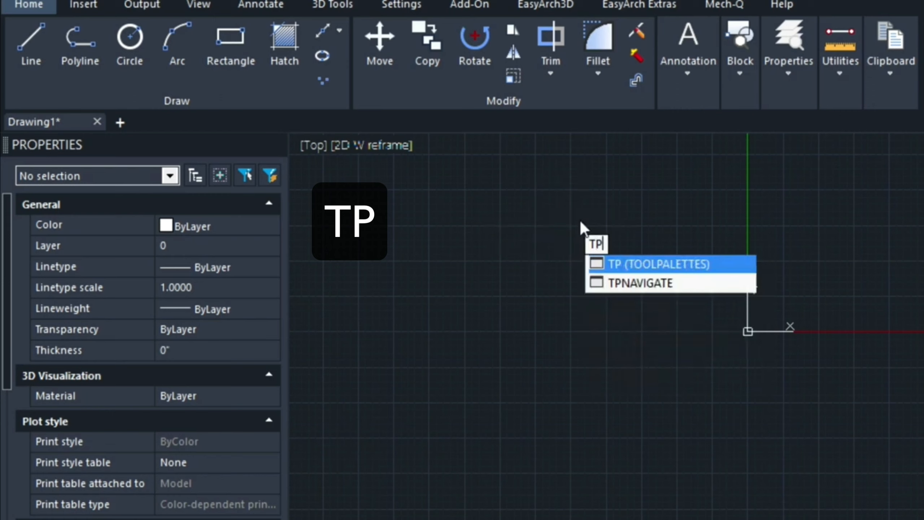
pyautogui.click(658, 264)
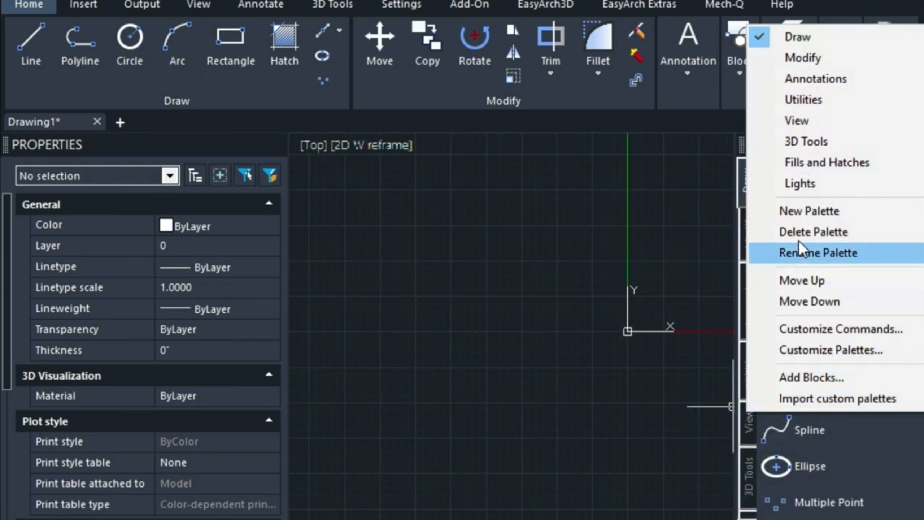
pyautogui.moveTo(802, 269)
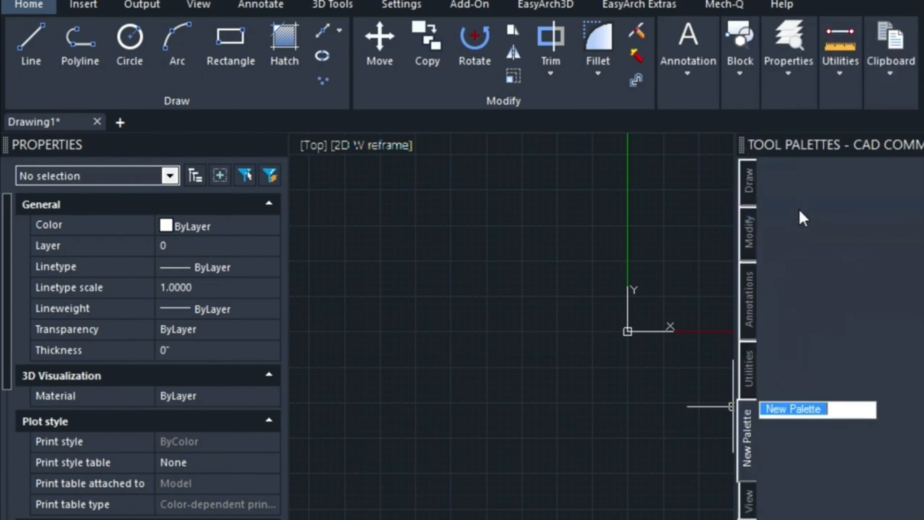
# Name the new palette 'MQ Tools' and bring up Customize Palettes from its right-click menu.
pyautogui.write('MQ')
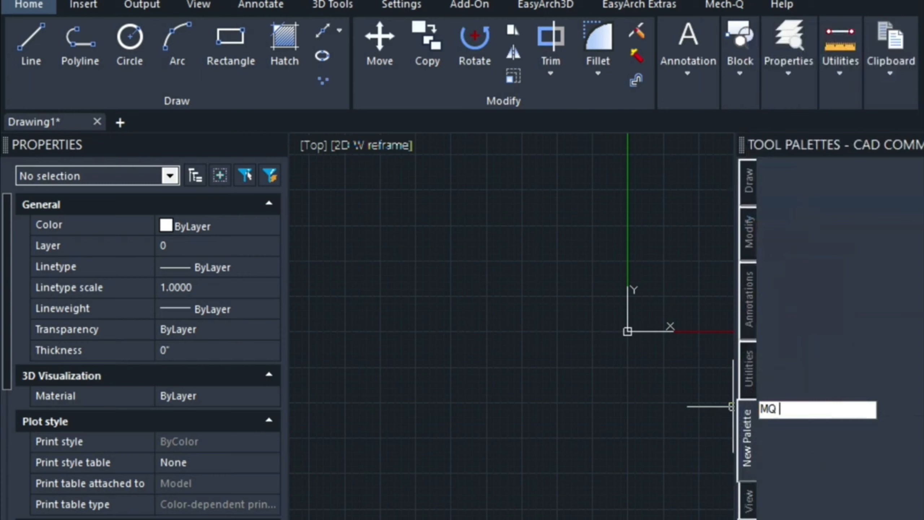
pyautogui.write('Tools')
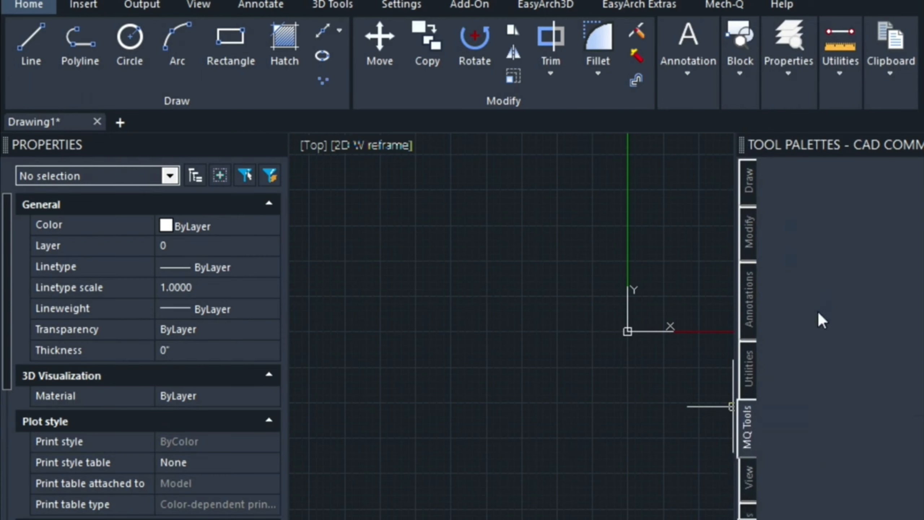
pyautogui.rightClick(803, 300)
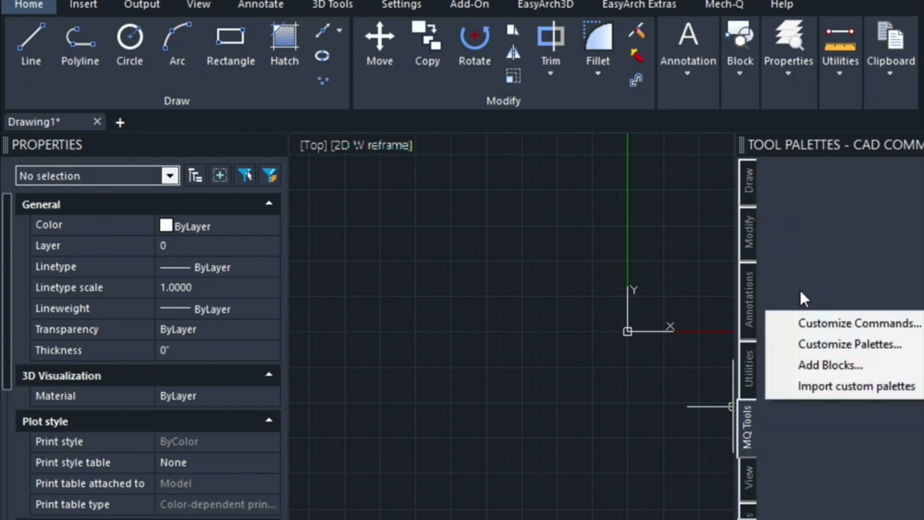
pyautogui.click(856, 345)
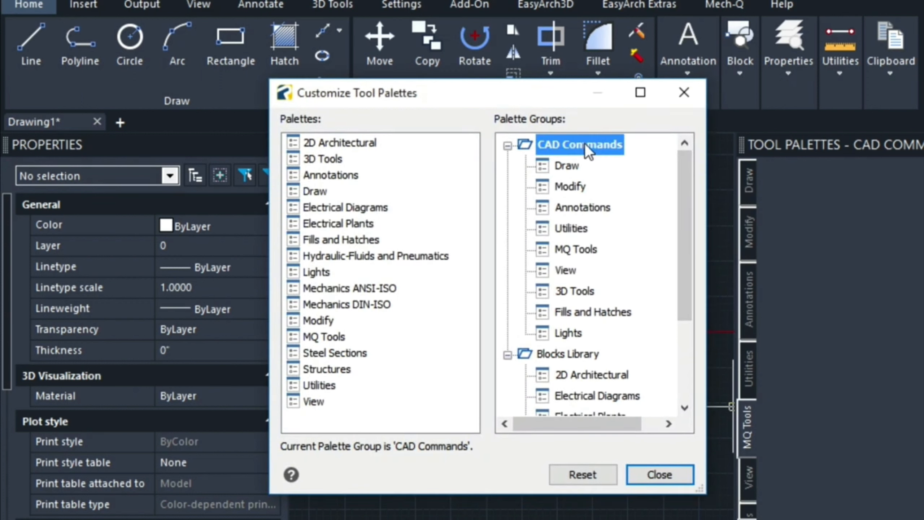
# Add a new palette group under Palette Groups and name it MQ.
pyautogui.rightClick(579, 145)
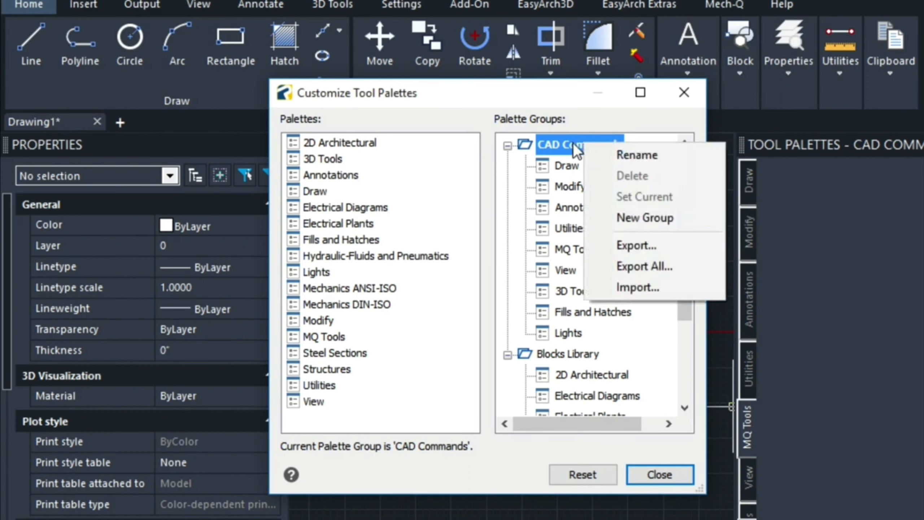
pyautogui.click(645, 218)
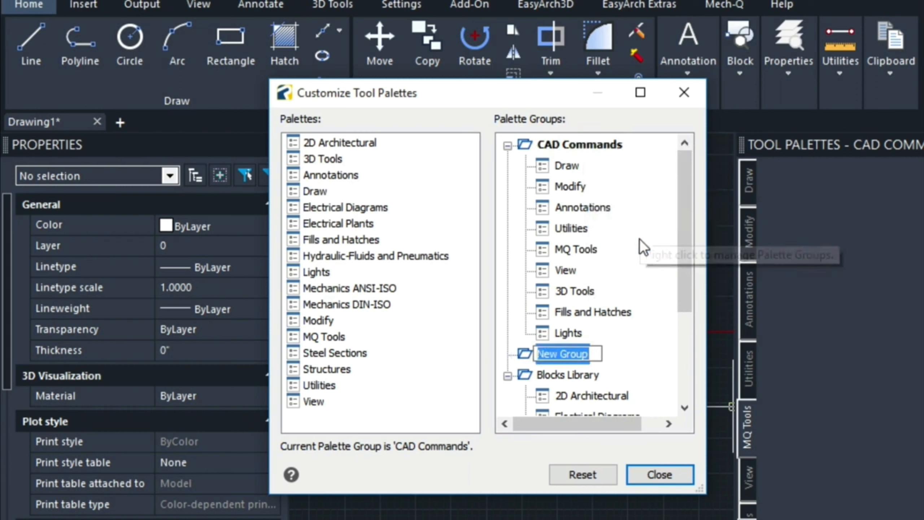
pyautogui.moveTo(641, 244)
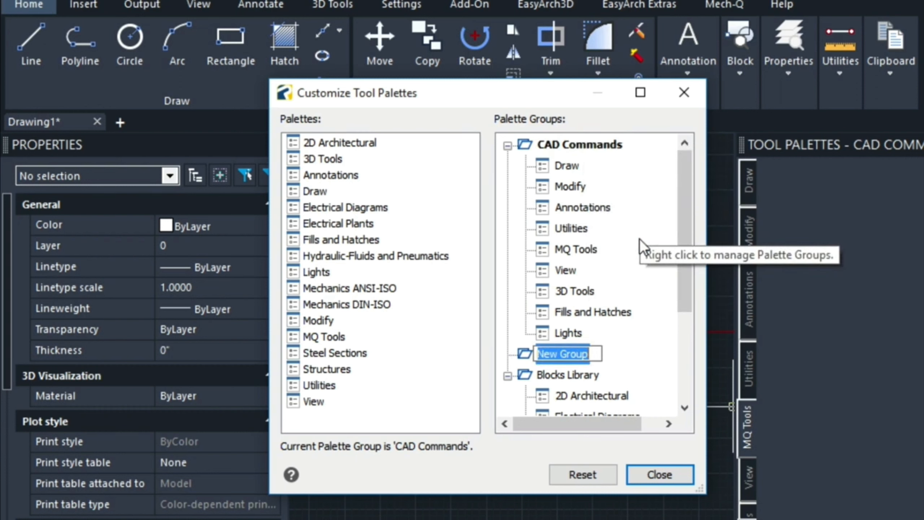
pyautogui.write('MQ')
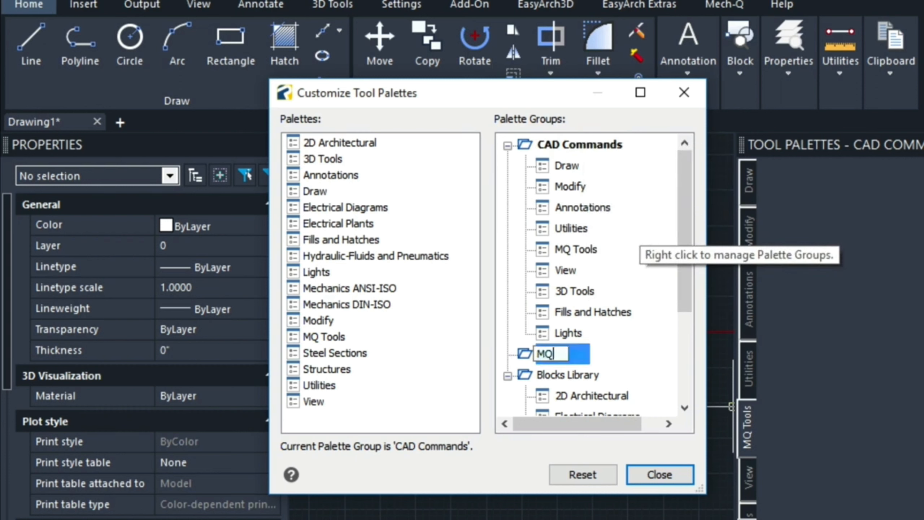
pyautogui.moveTo(641, 244)
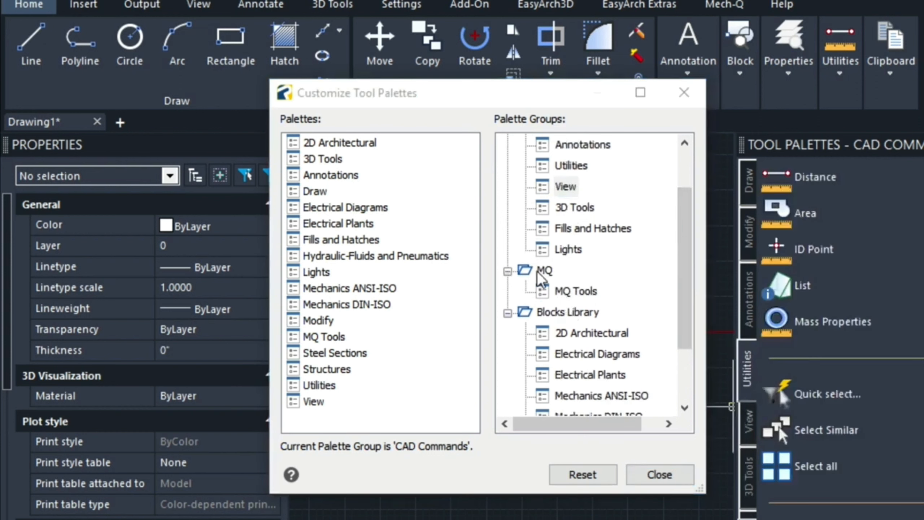
pyautogui.moveTo(553, 281)
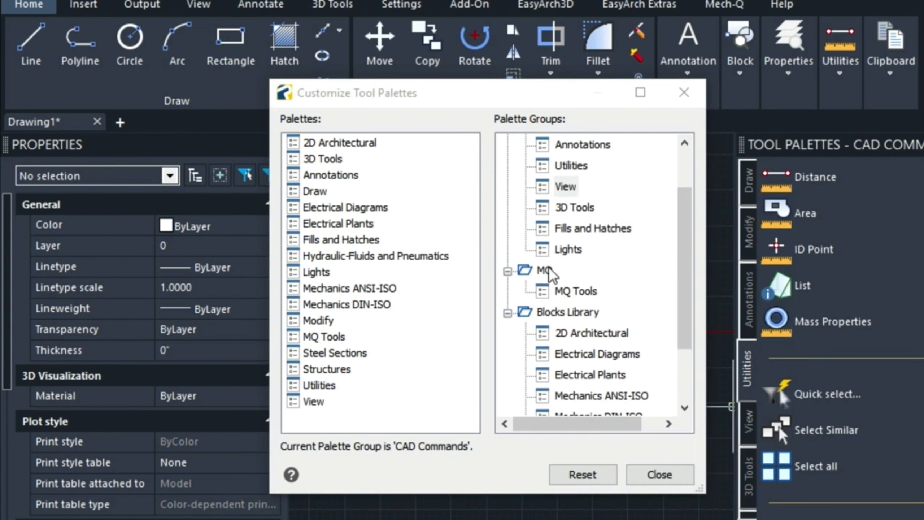
pyautogui.moveTo(606, 302)
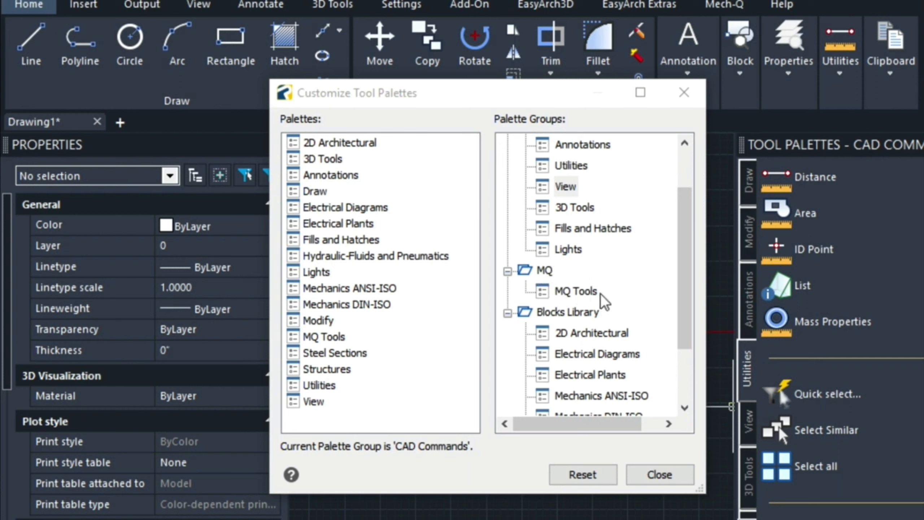
pyautogui.moveTo(547, 273)
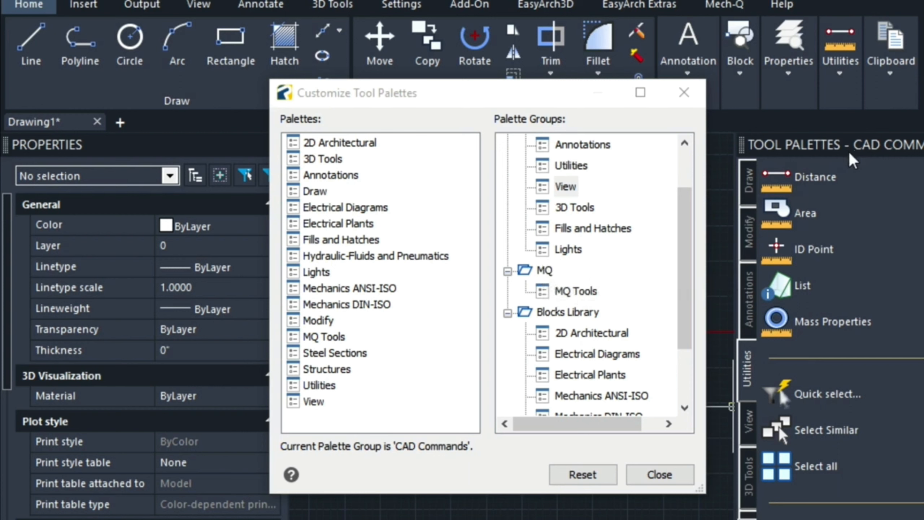
pyautogui.moveTo(618, 217)
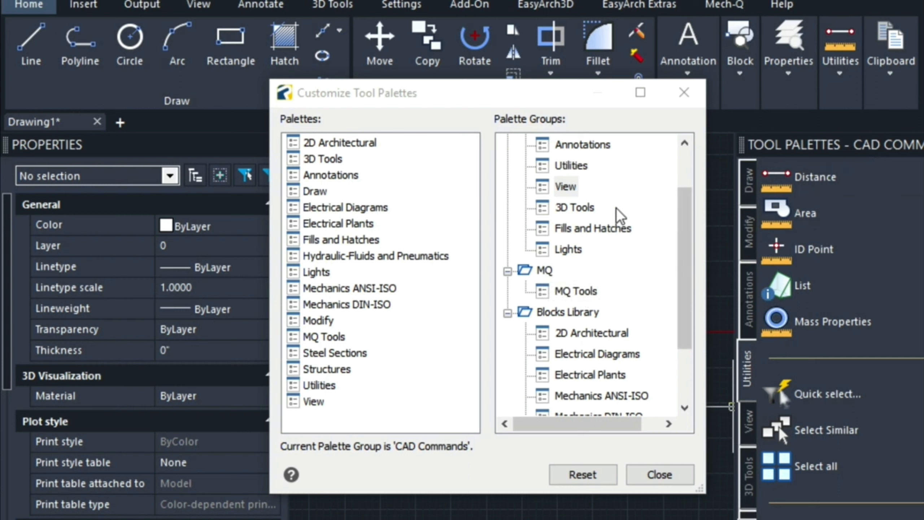
# Set the MQ group current and close the Customize Tool Palettes dialog.
pyautogui.click(544, 270)
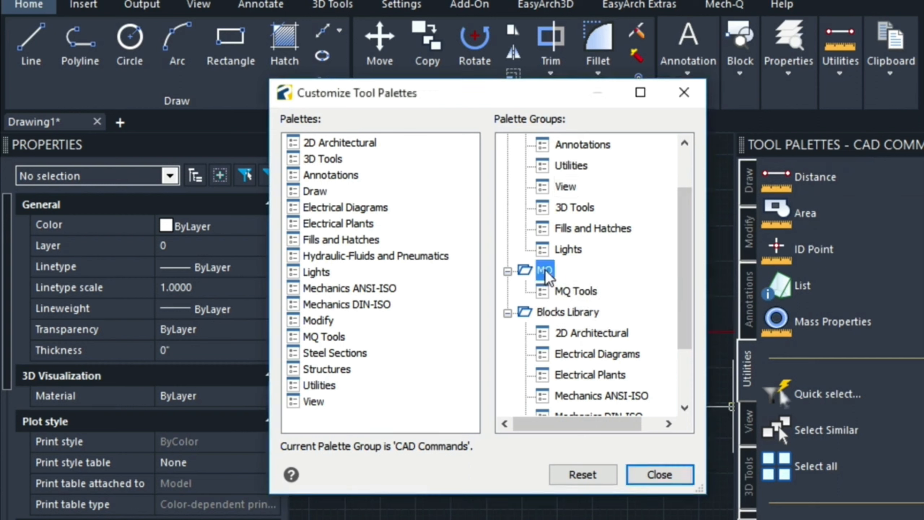
pyautogui.rightClick(545, 270)
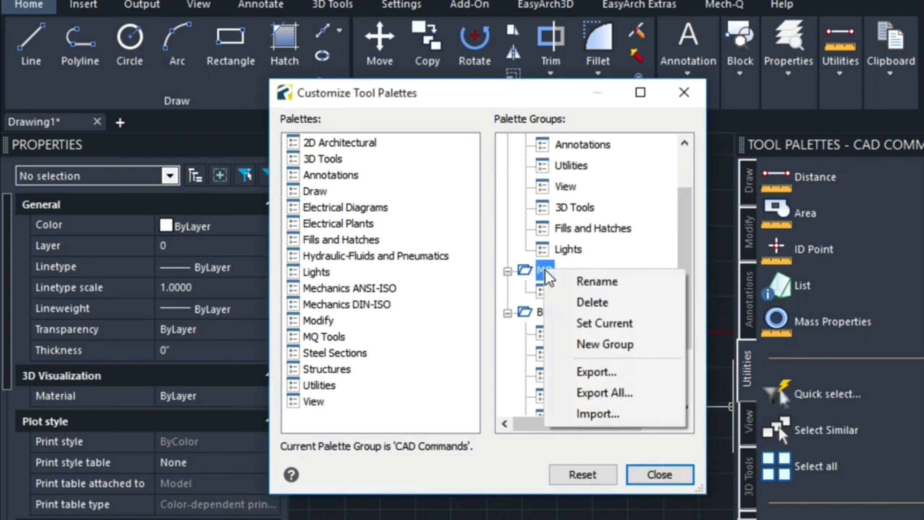
pyautogui.click(605, 324)
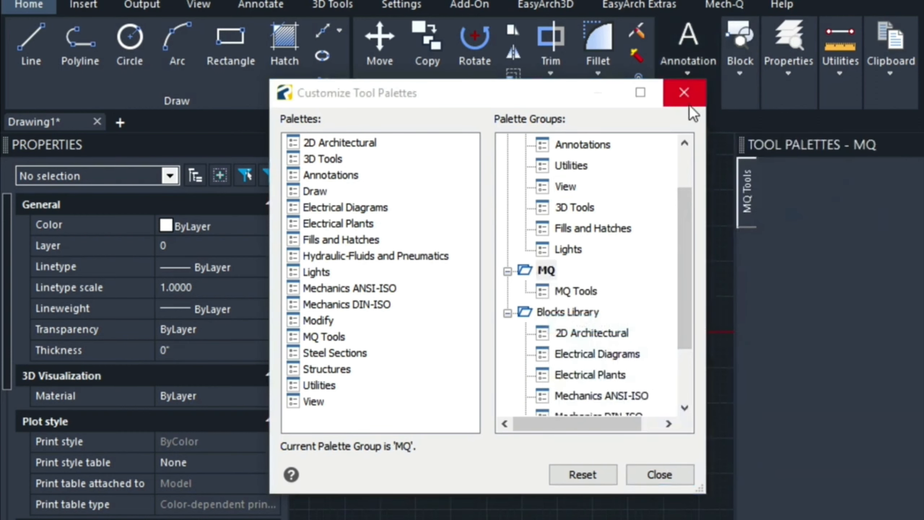
pyautogui.moveTo(690, 105)
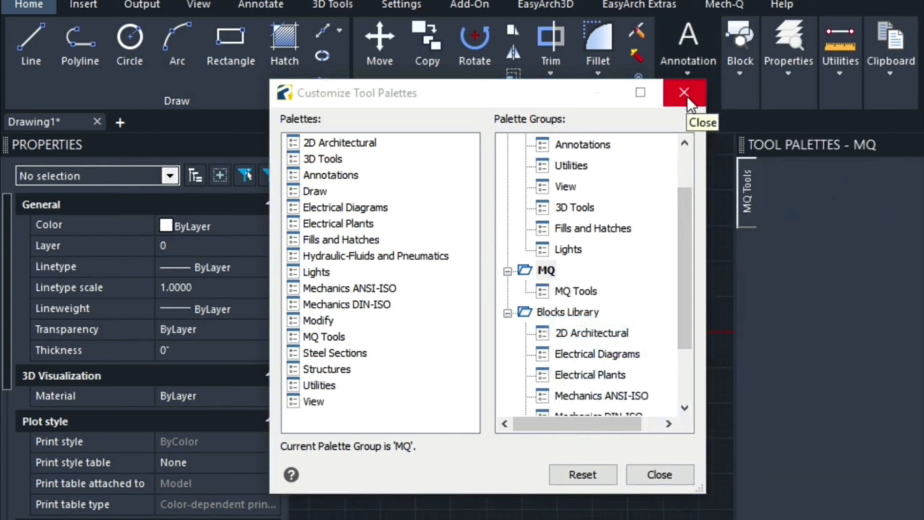
pyautogui.click(683, 92)
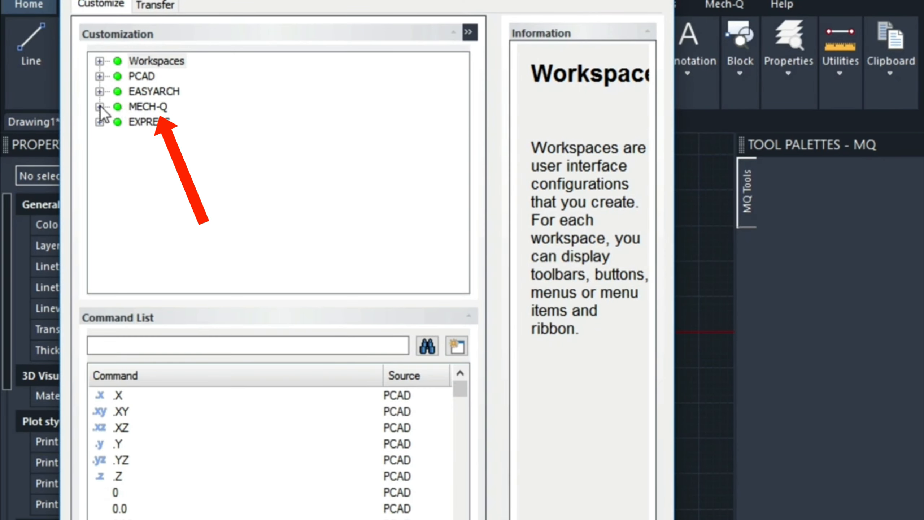
# Expand MECH-Q > Toolbars > Mech-Q Piping and place Pipe and Fitting on MQ Tools.
pyautogui.click(100, 107)
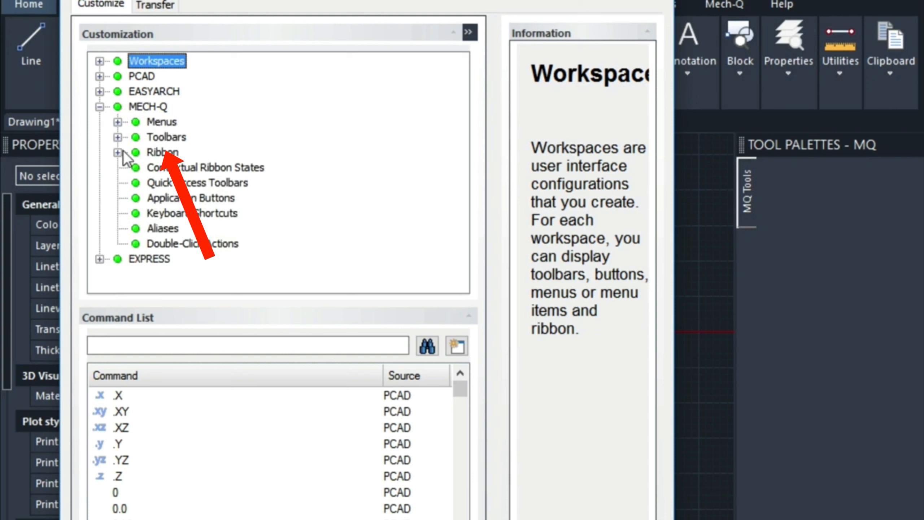
pyautogui.click(117, 137)
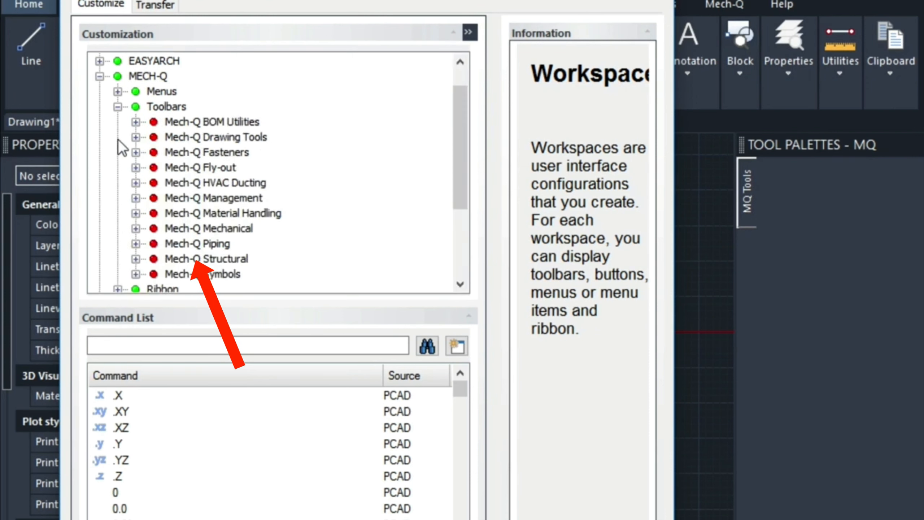
pyautogui.moveTo(210, 189)
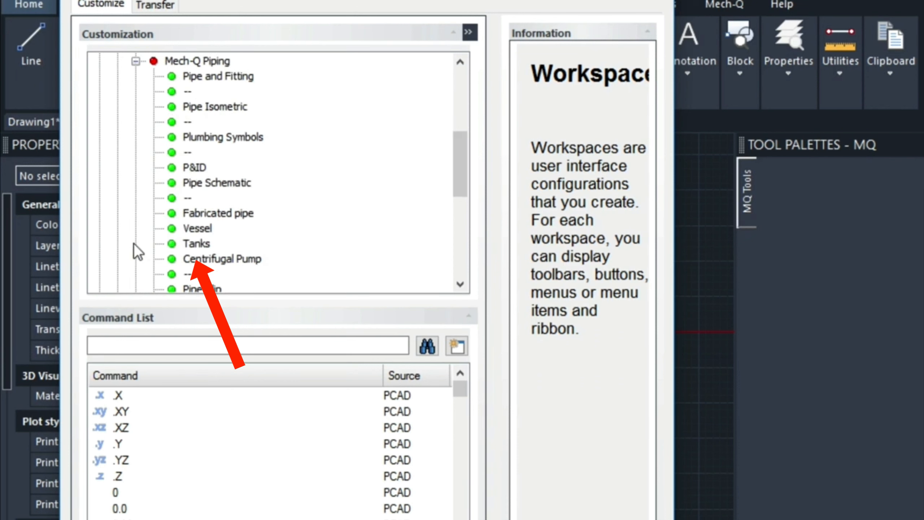
pyautogui.click(218, 77)
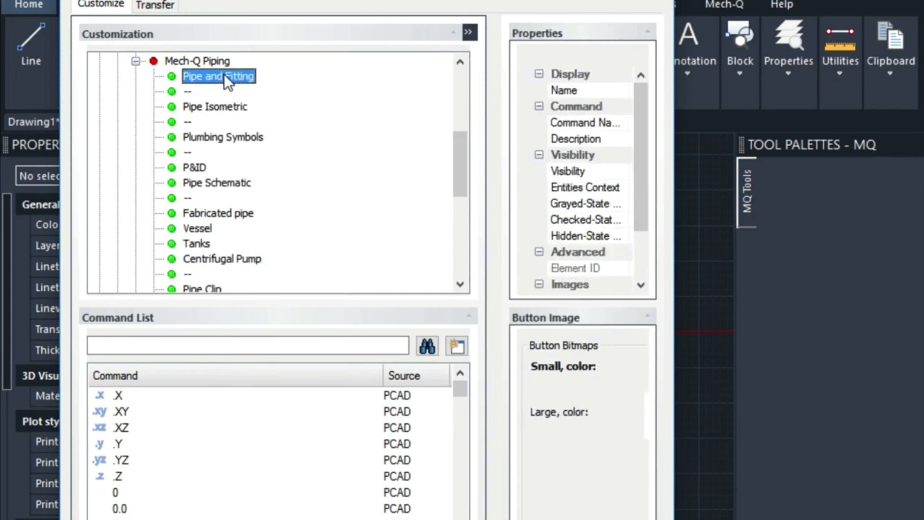
pyautogui.moveTo(203, 80)
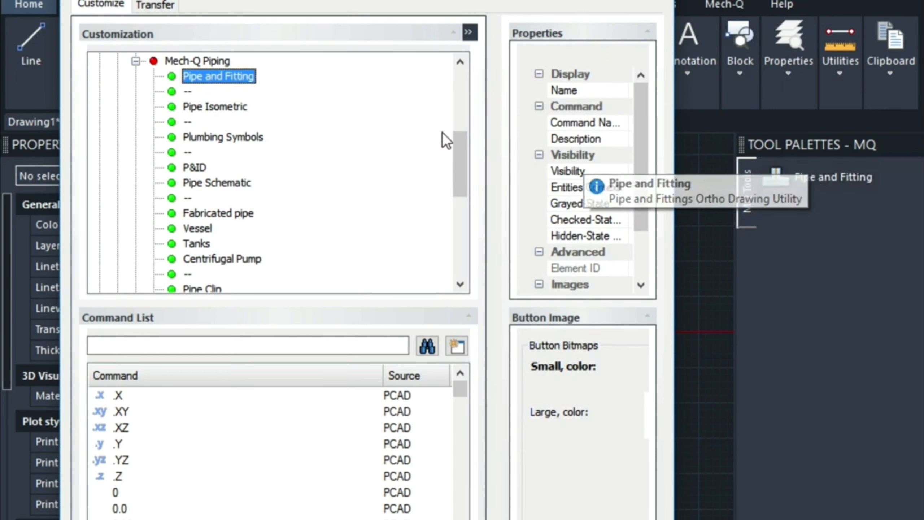
pyautogui.click(216, 107)
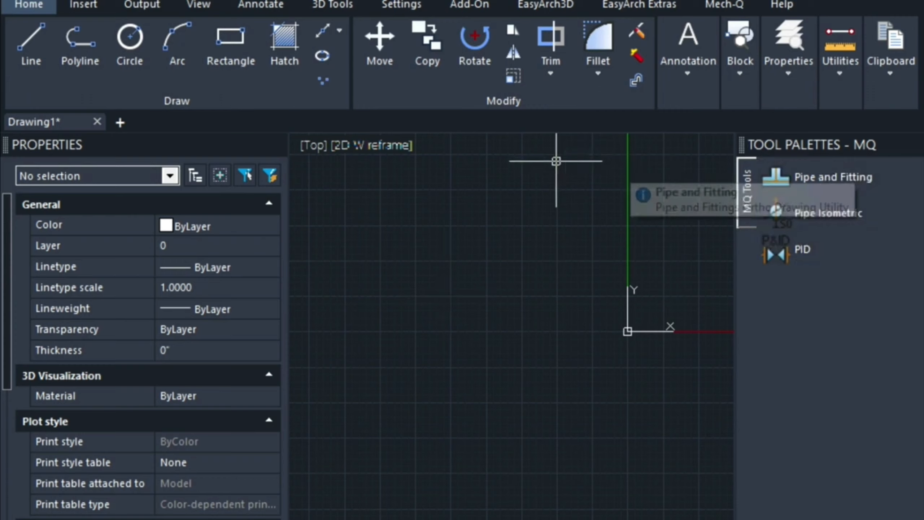
pyautogui.moveTo(582, 191)
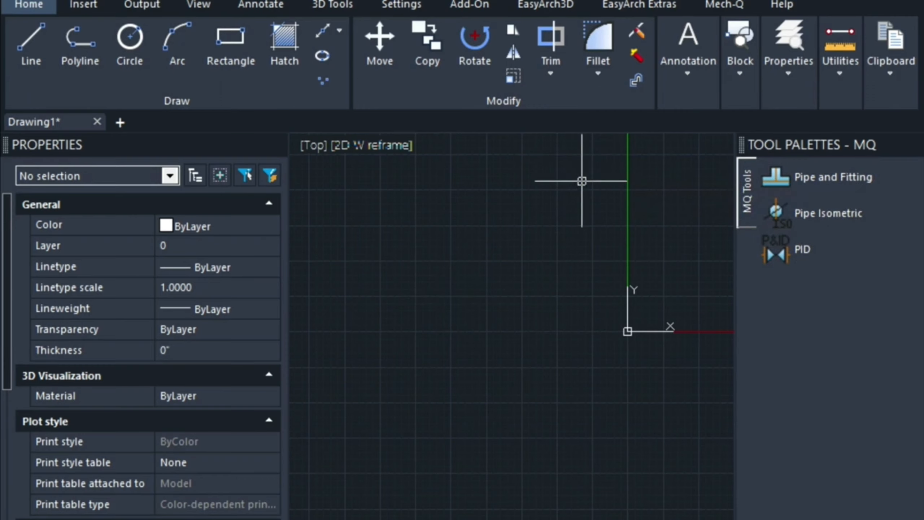